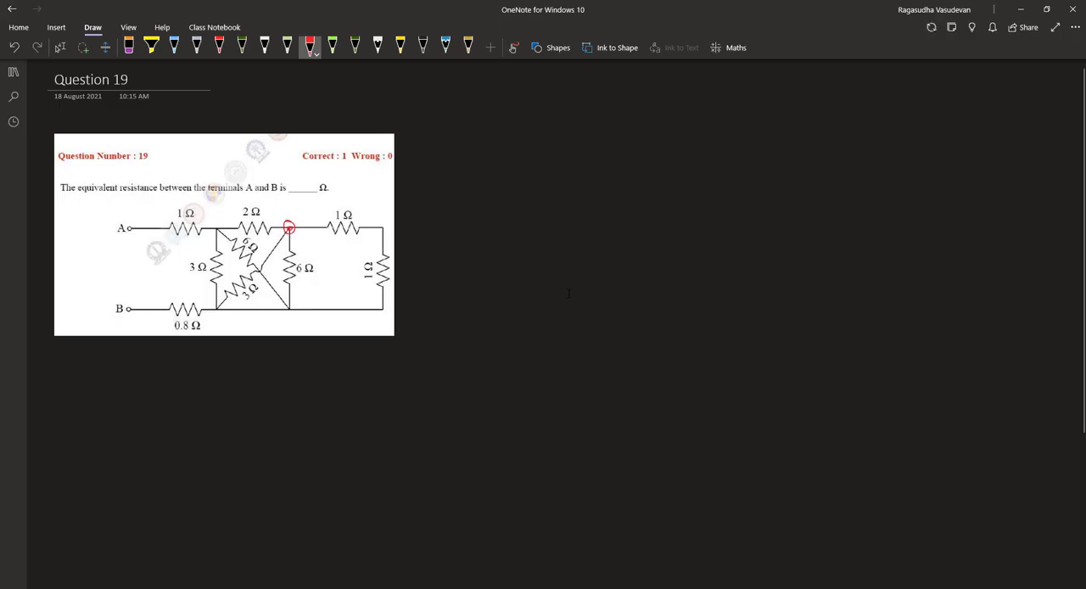
- Mark the current direction, wires, 3 Ω resistor and lower junction nodes on the circuit image in red
drag(312, 229, 383, 246)
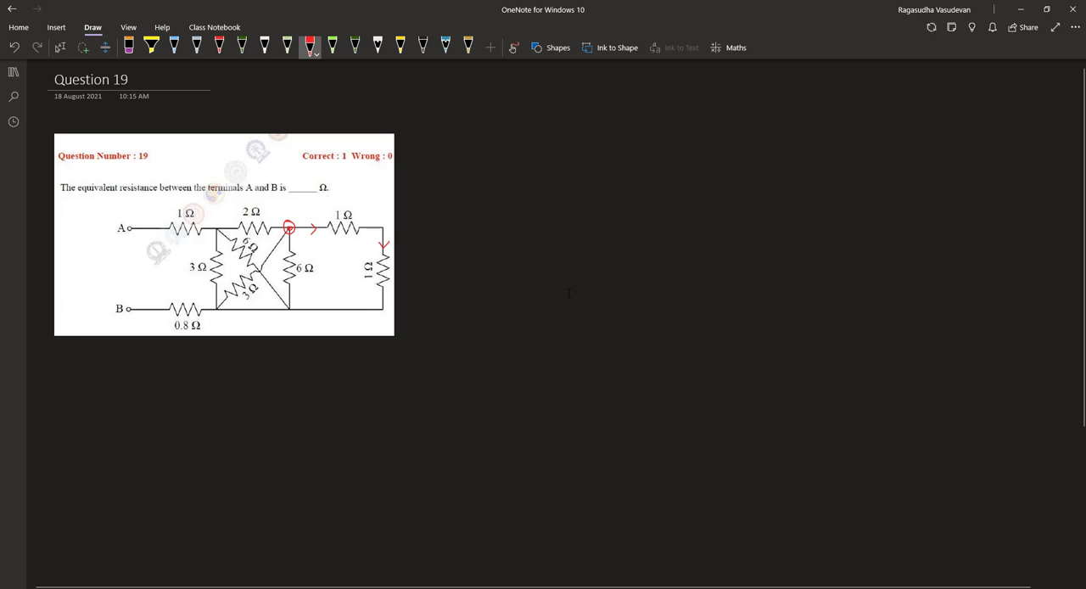
drag(187, 265, 197, 258)
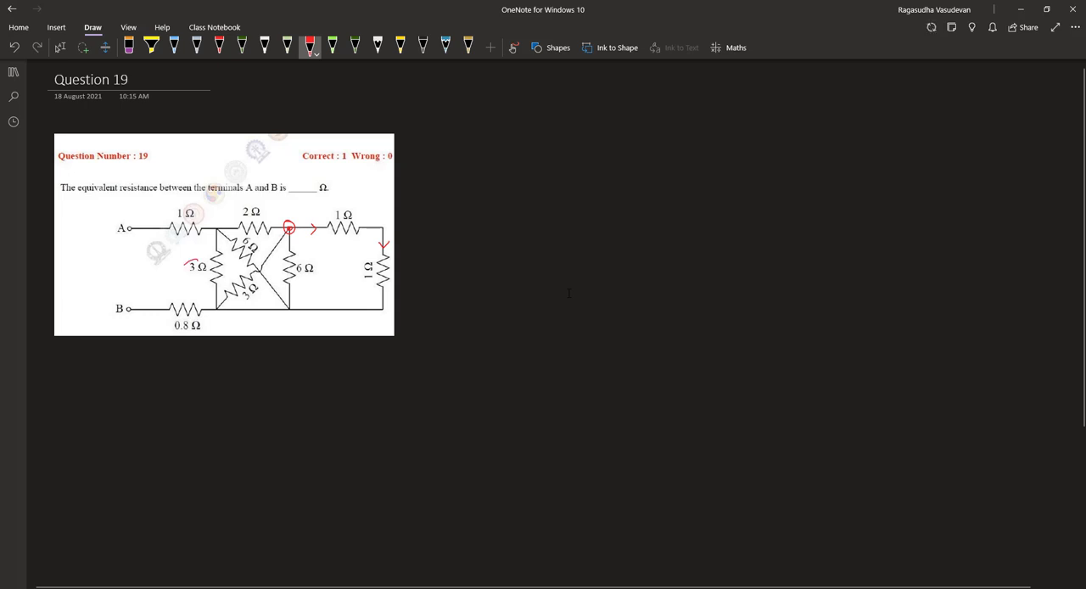
drag(184, 272, 221, 264)
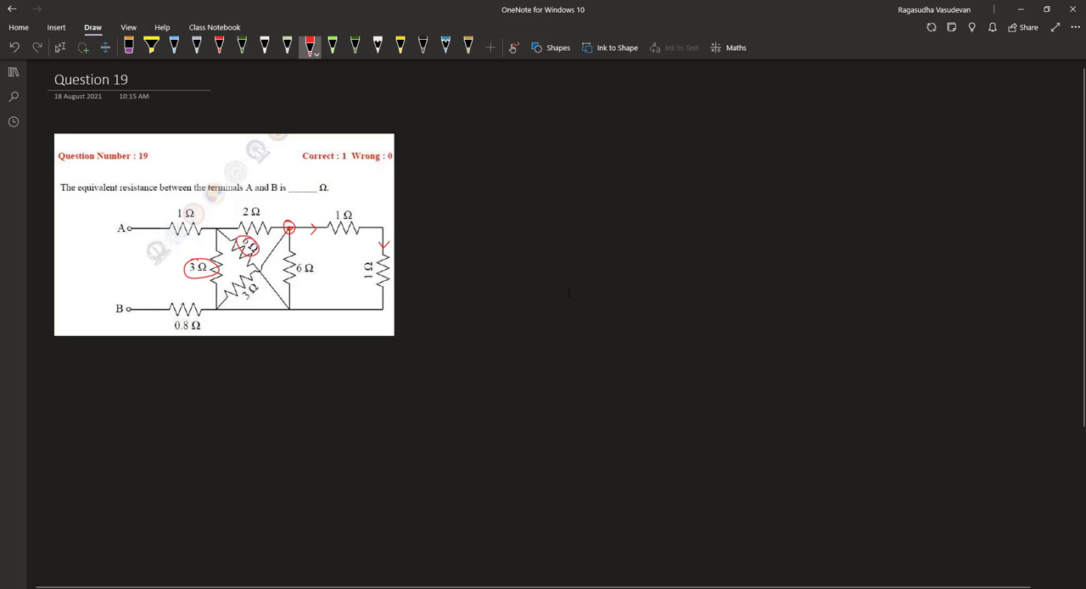
drag(246, 300, 261, 292)
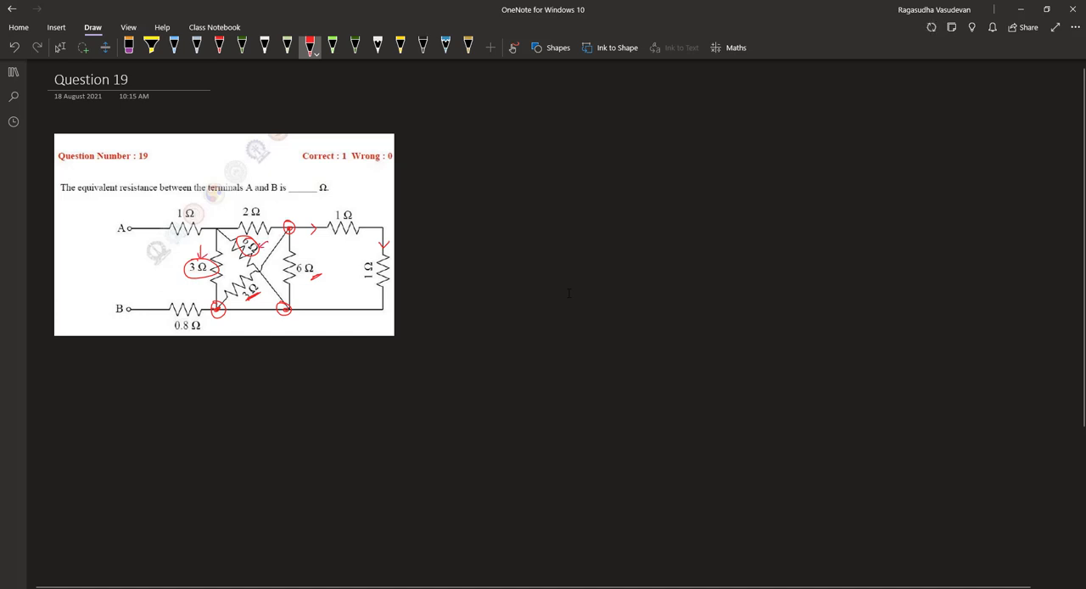
- Circle the 6 Ω resistor in red and sketch the simplified circuit beside the image
drag(292, 258, 319, 280)
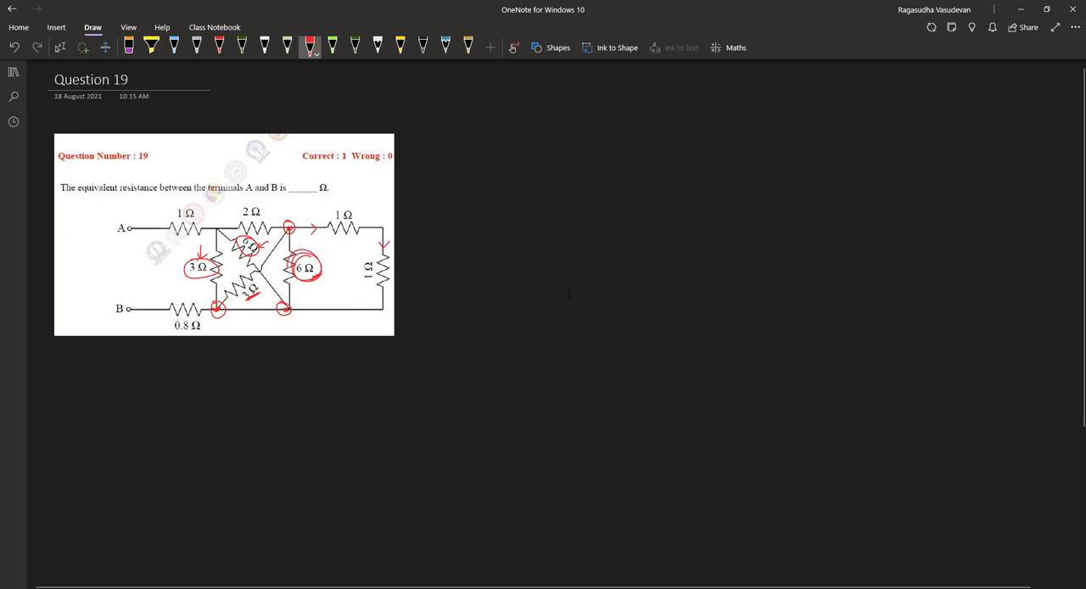
drag(238, 297, 264, 289)
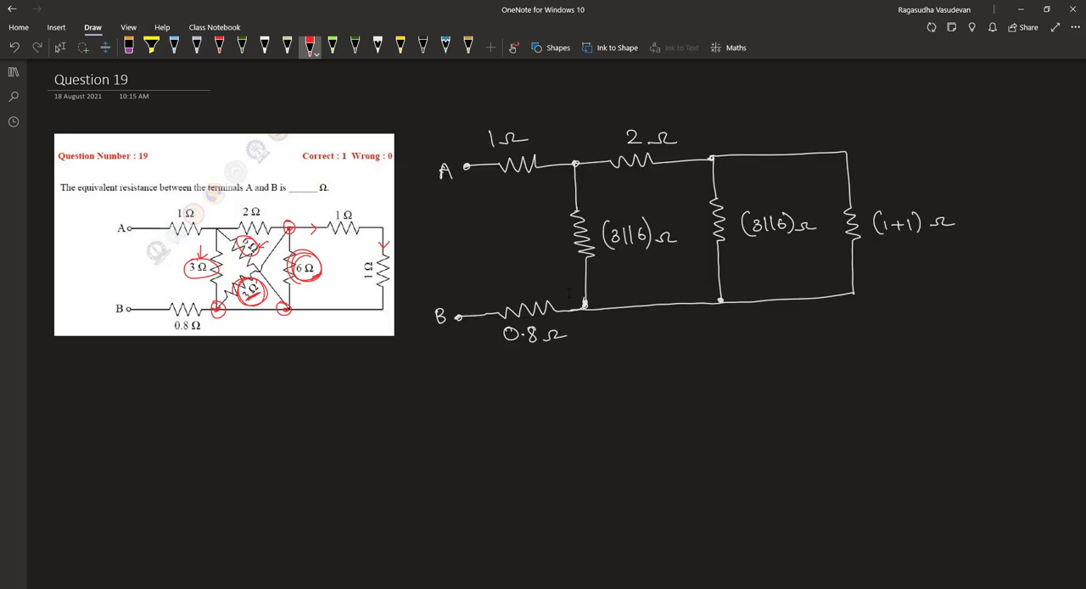
- Write 3||6 = 18/9 = 2 Ω in red, relabel the branches 2 Ω, and begin R_AB = 1 +
drag(875, 244, 915, 243)
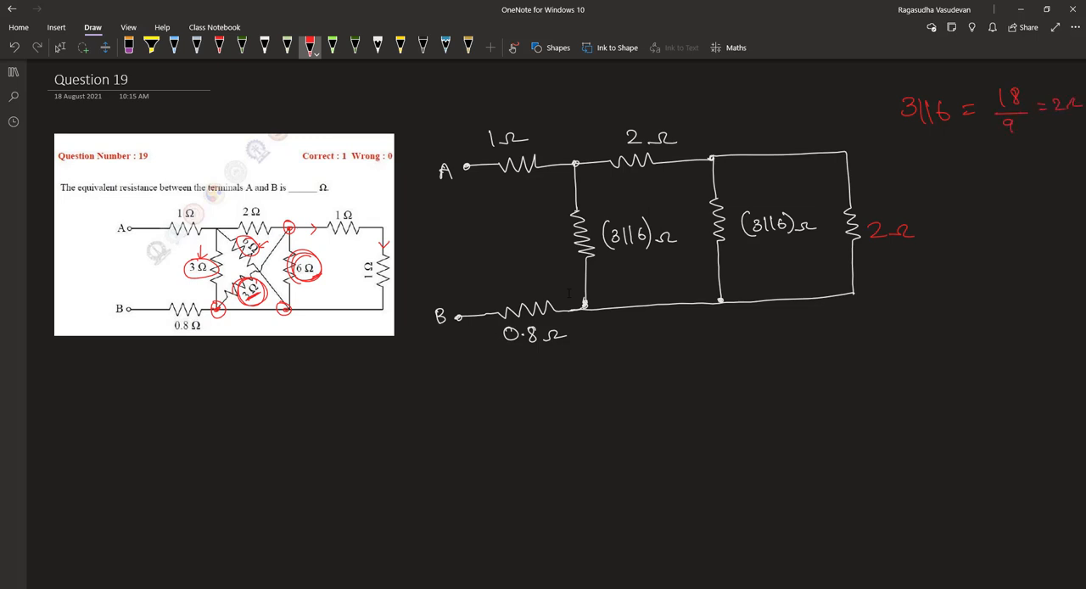
drag(747, 247, 772, 246)
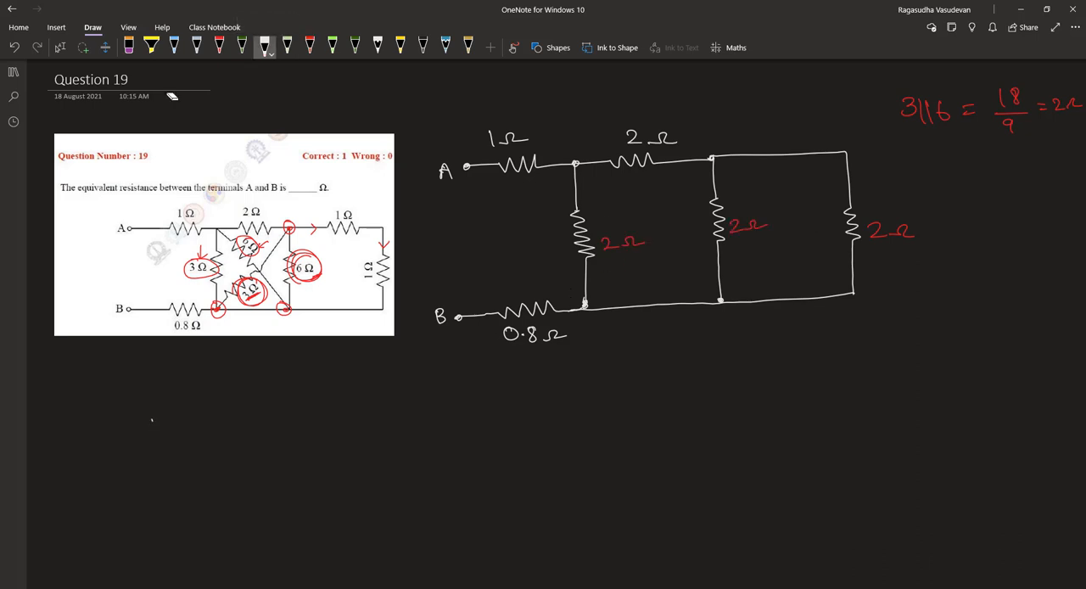
drag(151, 425, 185, 449)
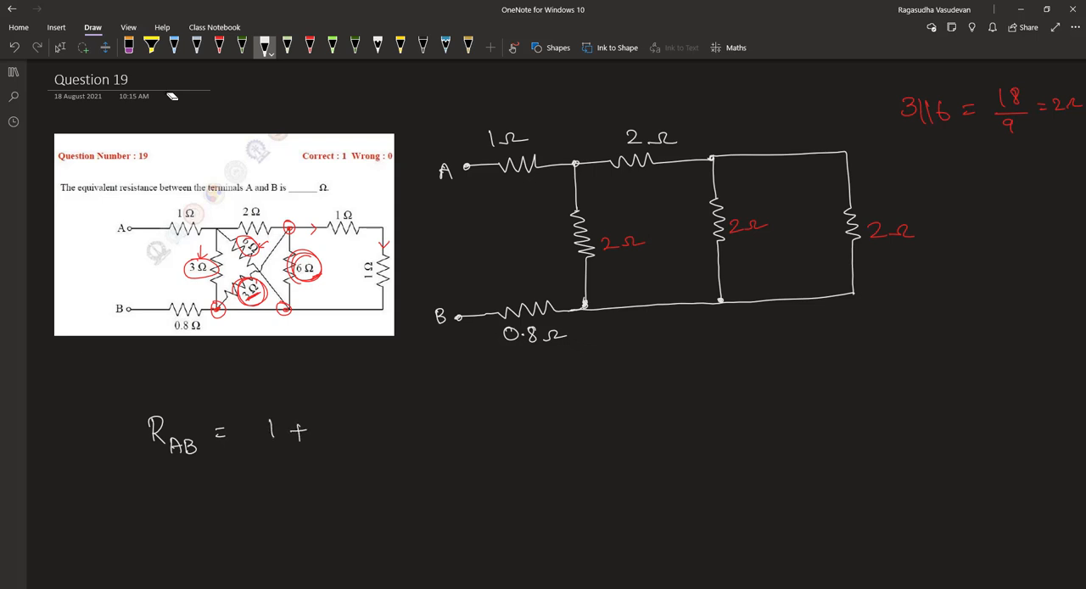
- Write R_AB = 1 + 2||{2+(2||2)} + 0.8, circling the top 2 Ω resistor, and begin the next line with = 1
drag(326, 428, 360, 441)
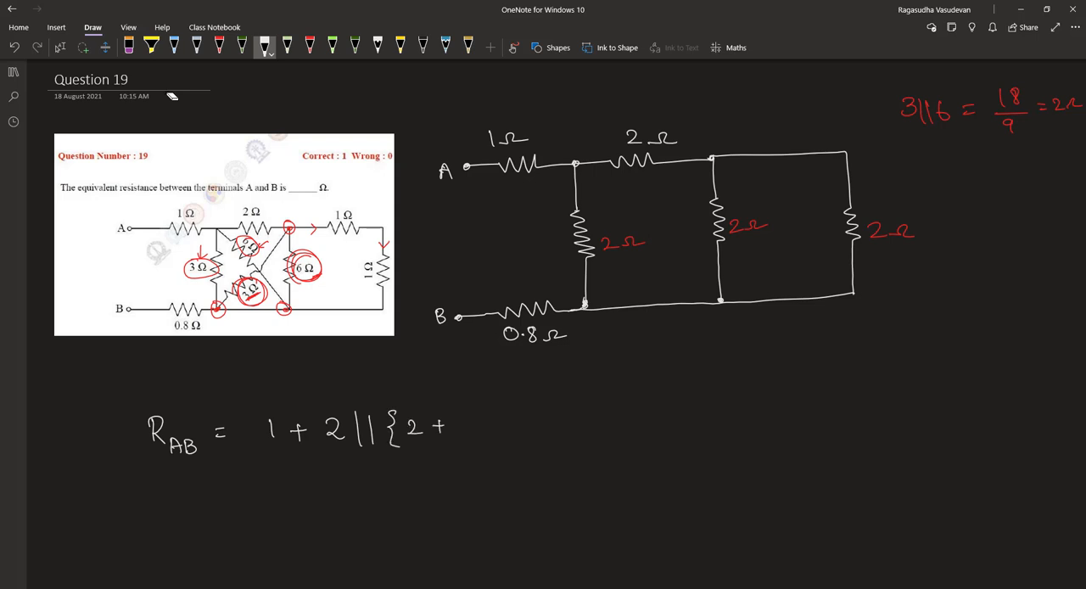
drag(462, 433, 526, 425)
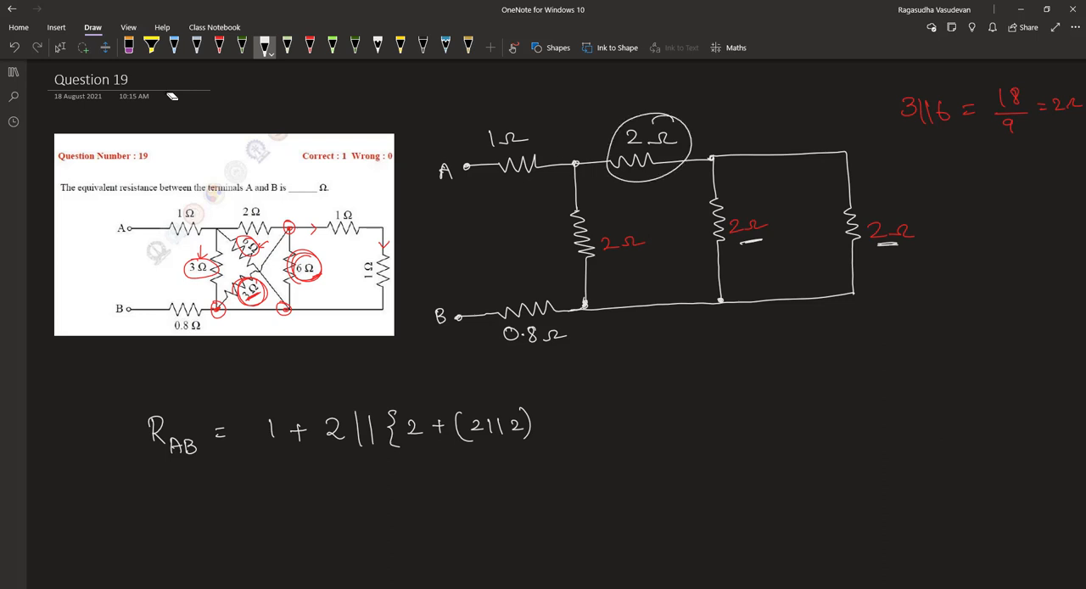
drag(704, 132, 755, 150)
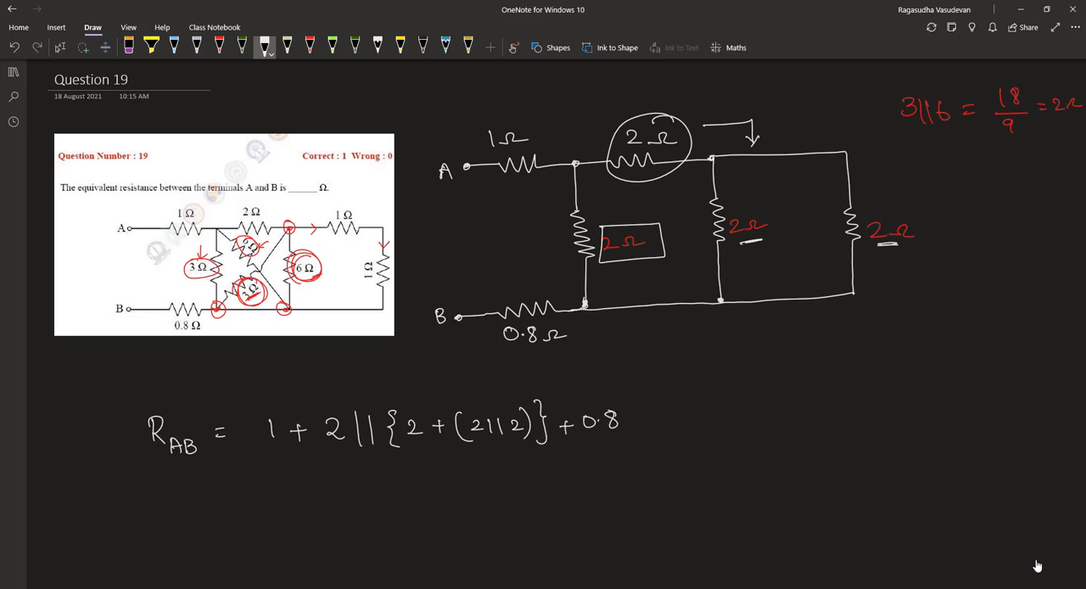
text(= 1)
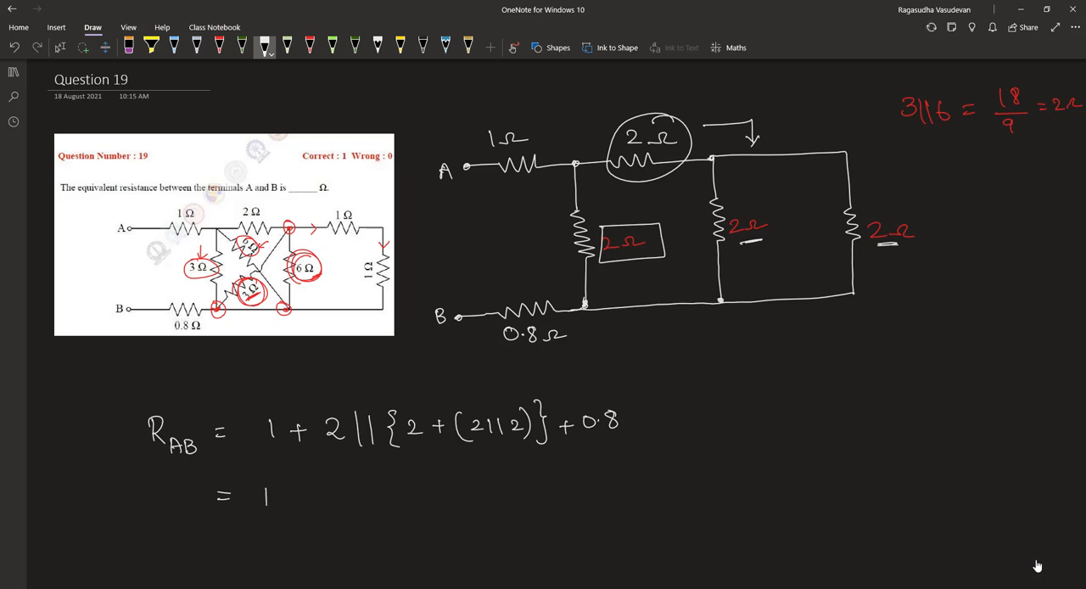
- Write the simplification line 1 + 2||(2+1) + 0.8 = 1 + 2×3/5 + 0.8
text(+ 2||(2+1) + 0.8 =)
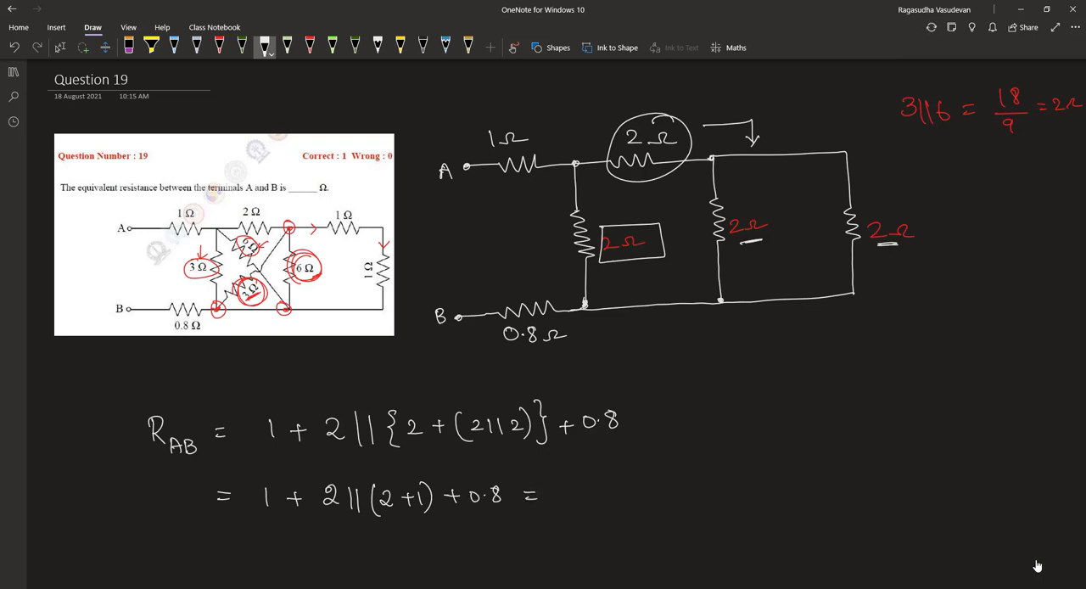
drag(551, 492, 645, 484)
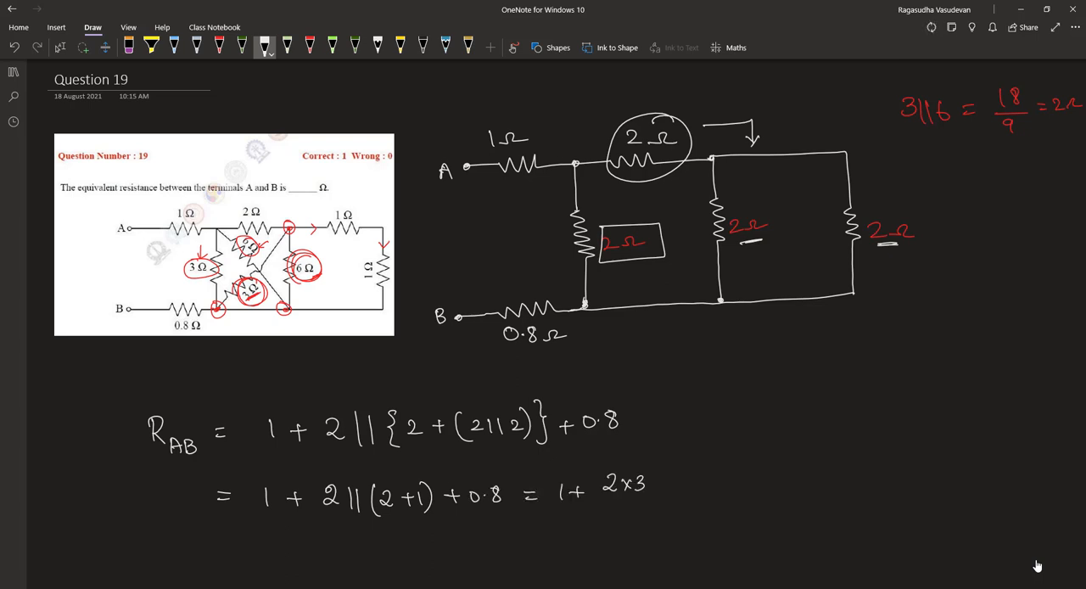
text(5 + 0.8)
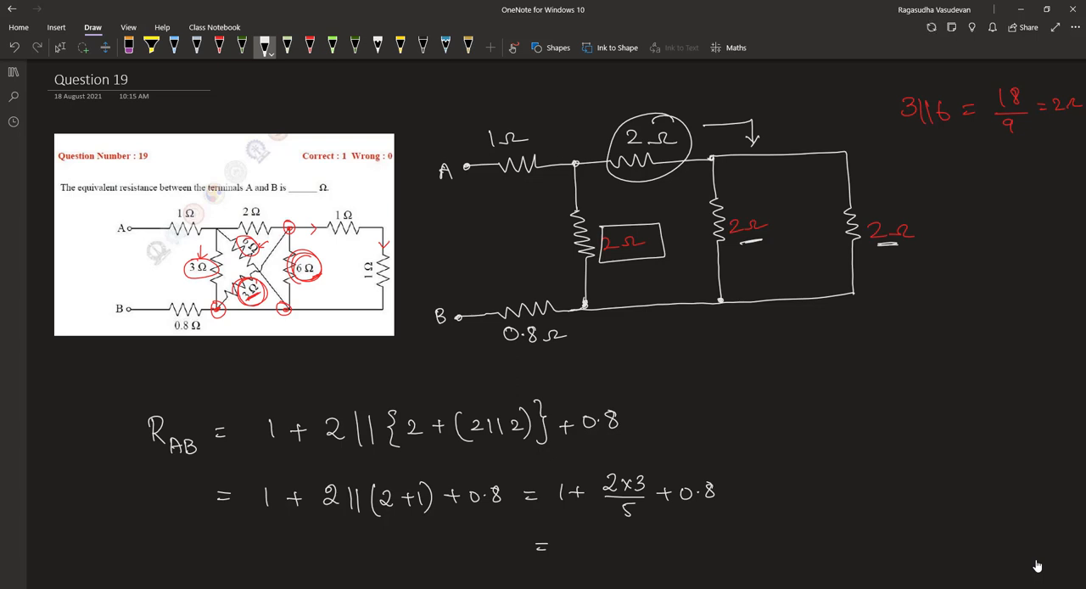
- Write the final line 1 + 1.2 + 0.8 = 3 Ω for R_AB
drag(540, 547, 631, 547)
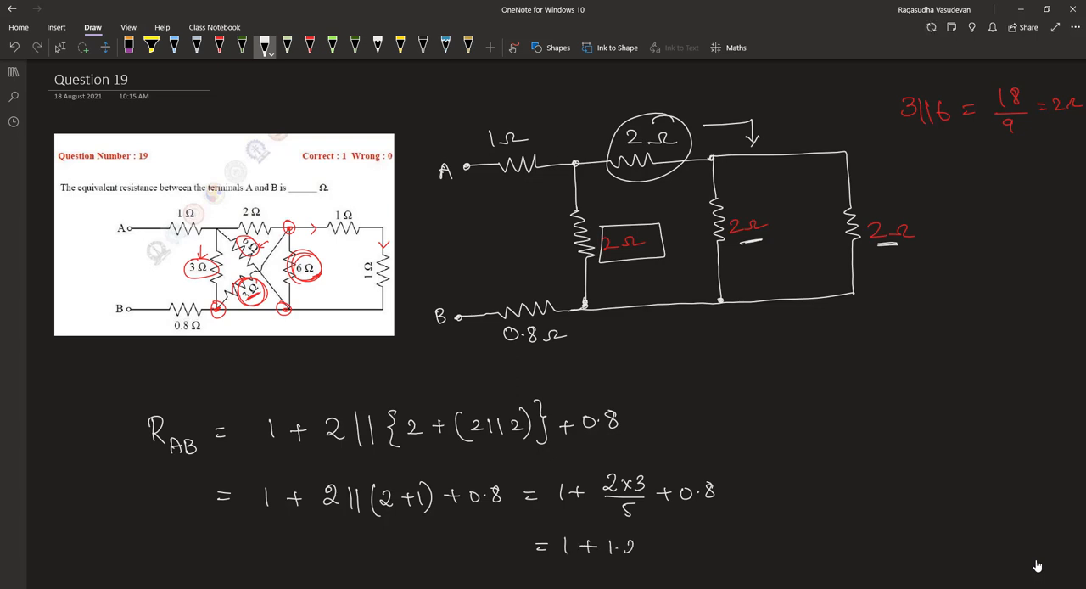
text(2+0.8)
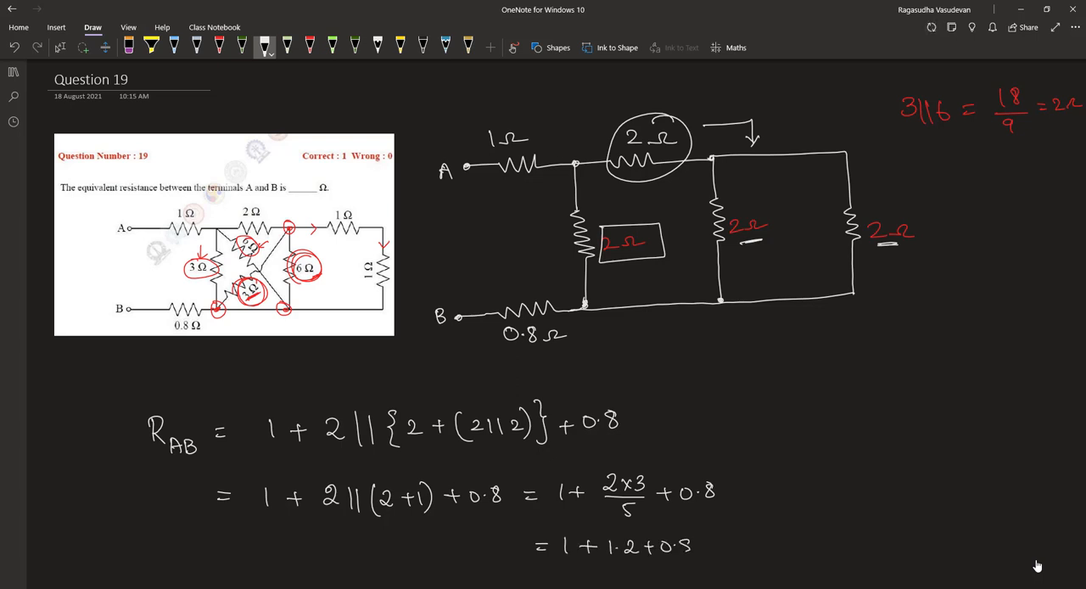
text(= 3Ω)
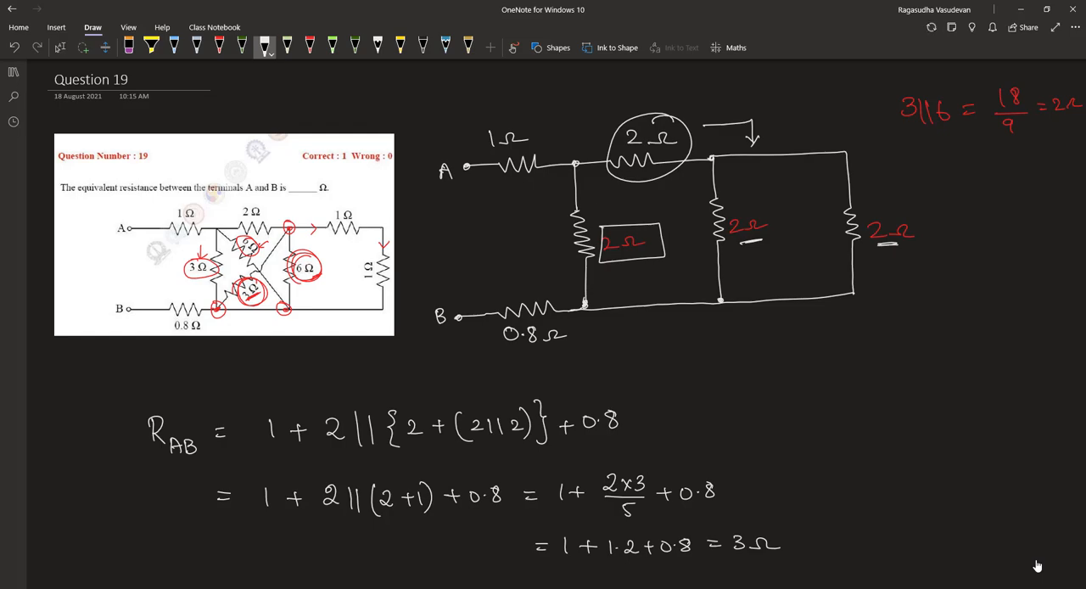